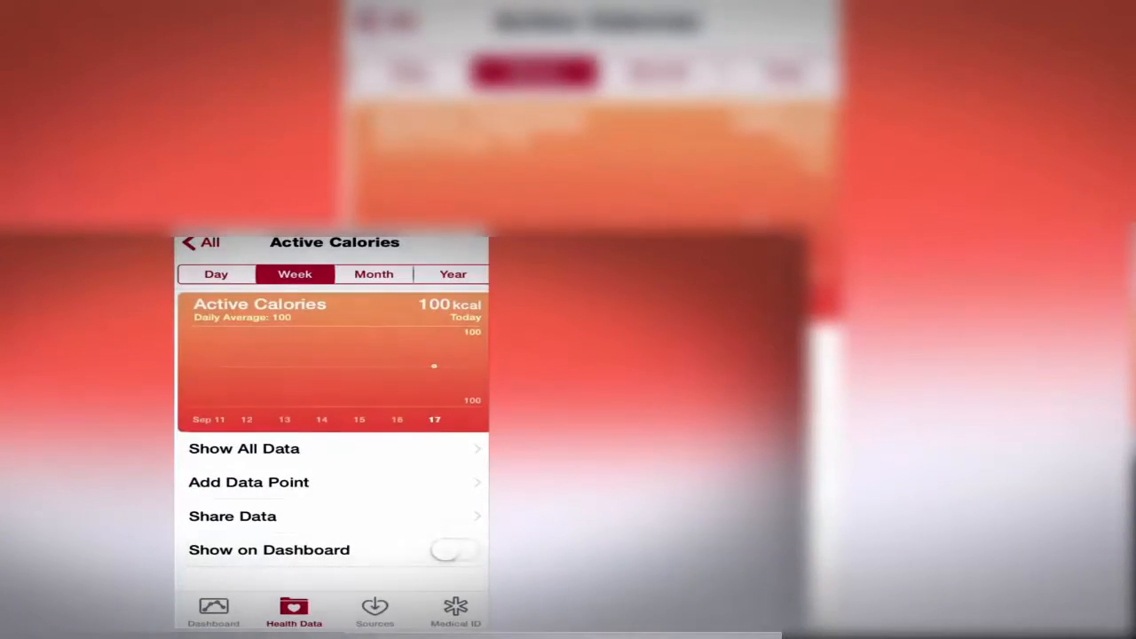
# - Leave the Active Calories 100 kcal weekly view for the full Health Data category list
pyautogui.click(202, 241)
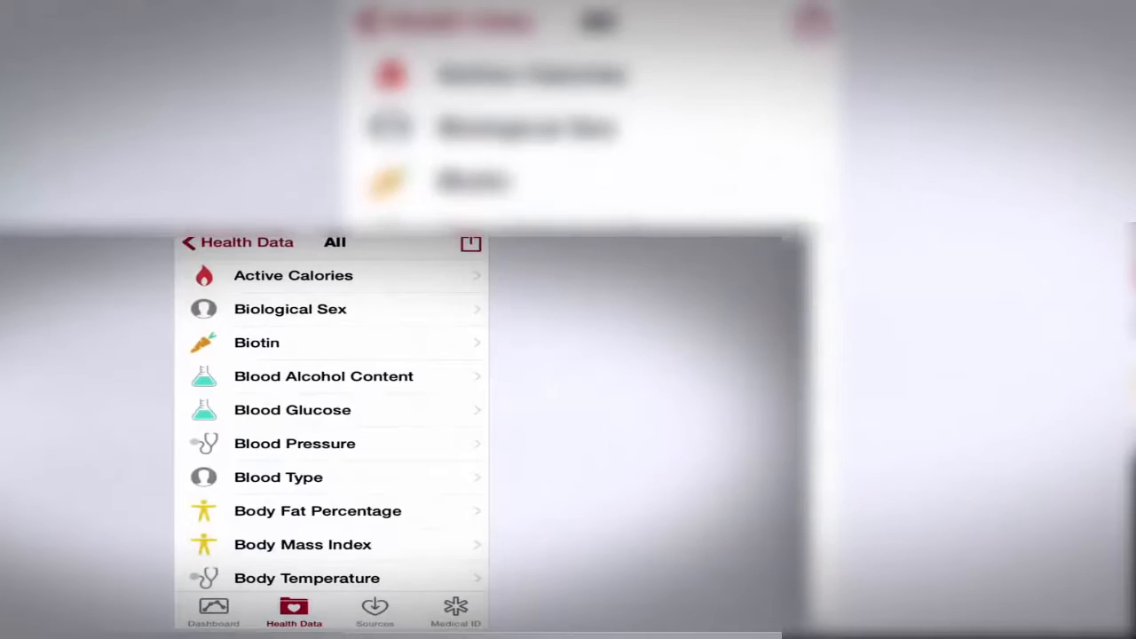